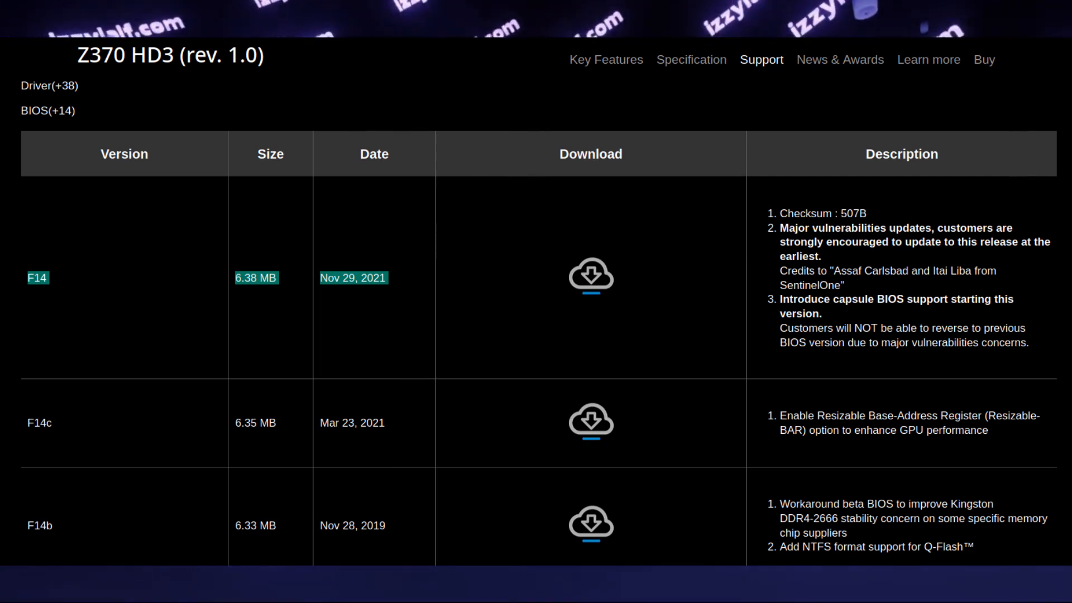
{"action": "scroll", "scroll_direction": "down", "scroll_amount": 3}
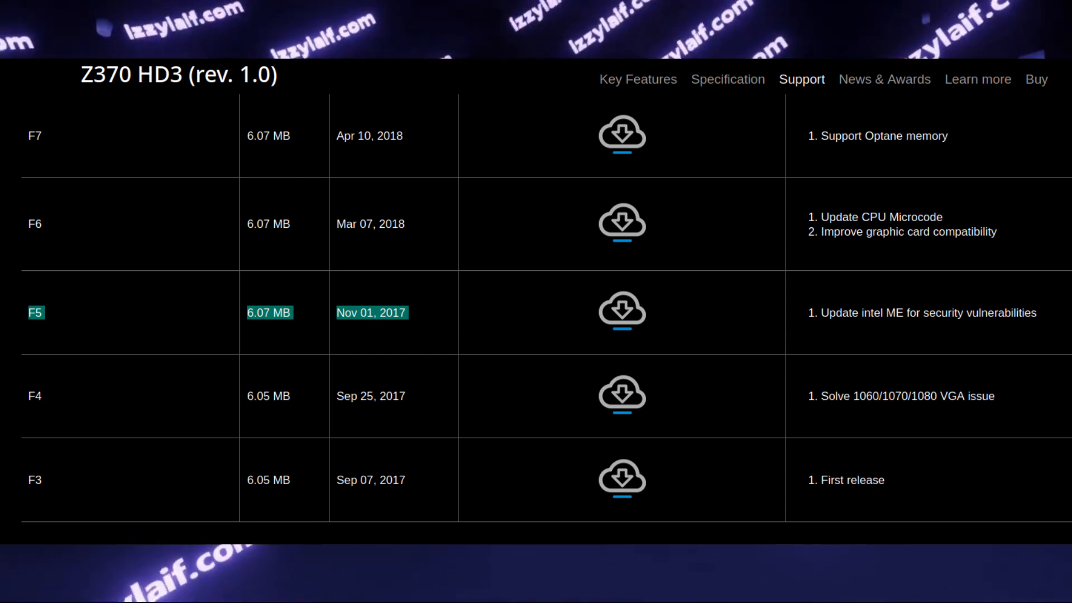